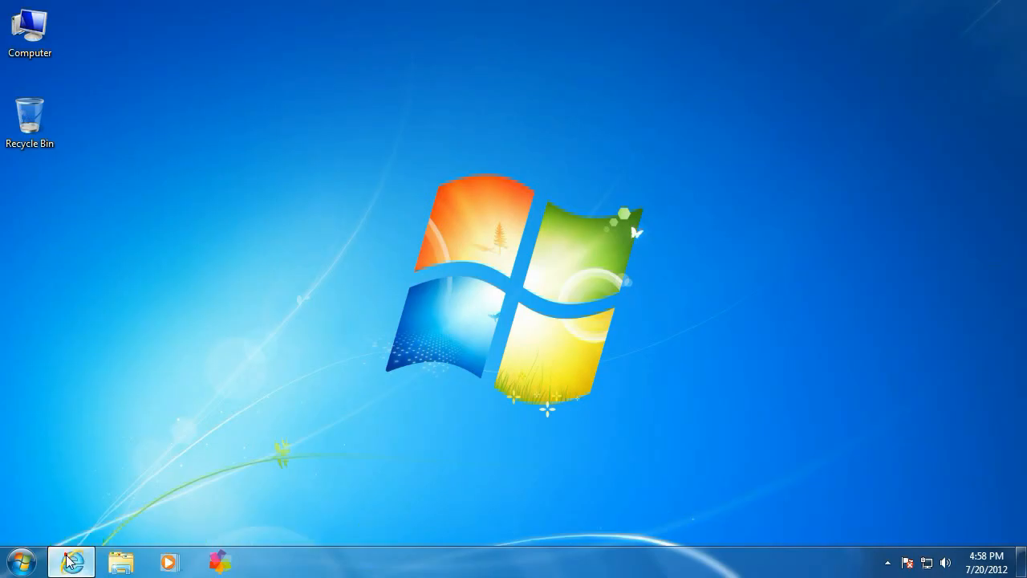
Browse to amd.com's Support & Drivers > Driver Autodetect page and start the tool download.
{"action": "left_click", "coordinate": [70, 562]}
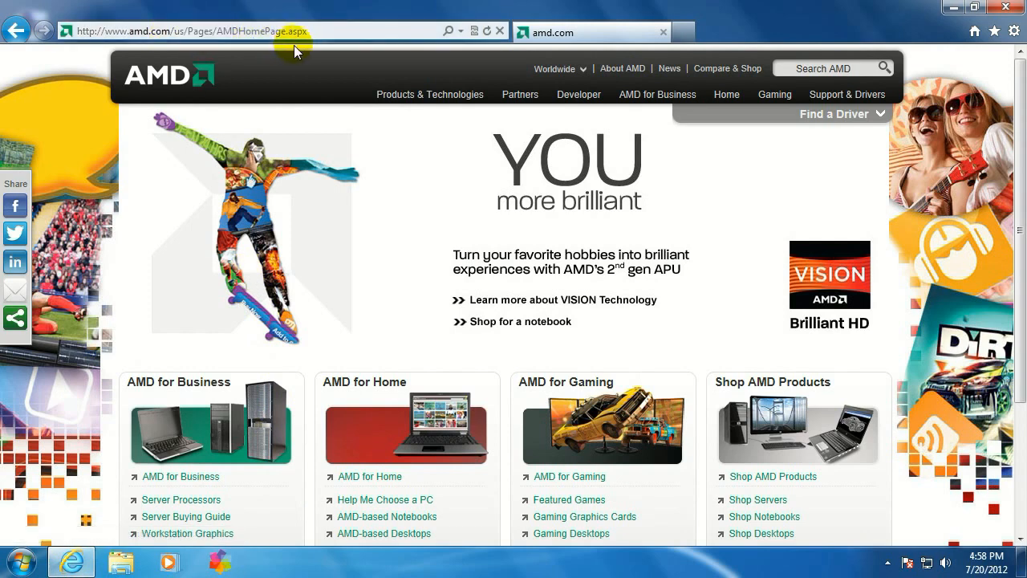
{"action": "mouse_move", "coordinate": [633, 211]}
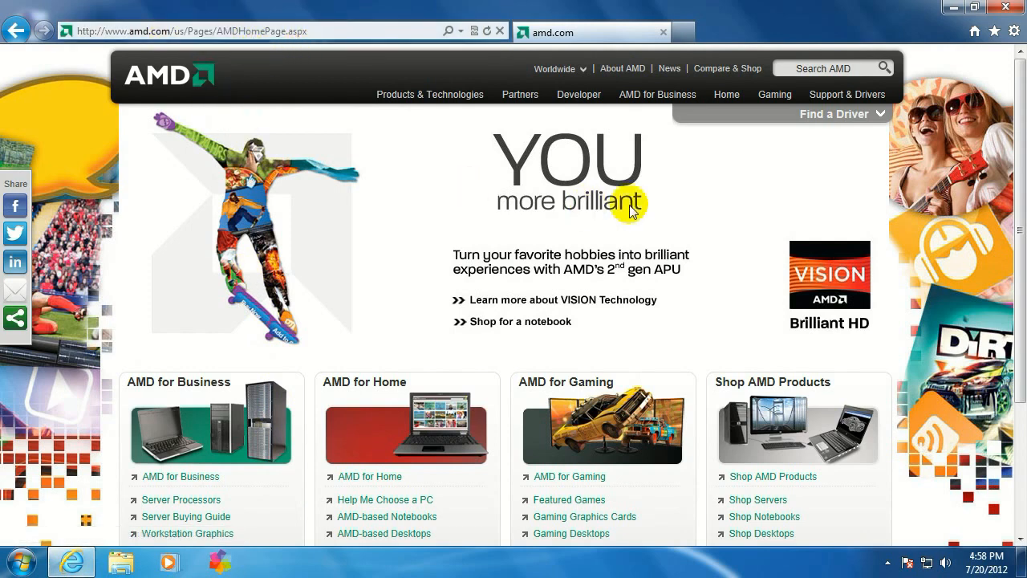
{"action": "left_click", "coordinate": [845, 93]}
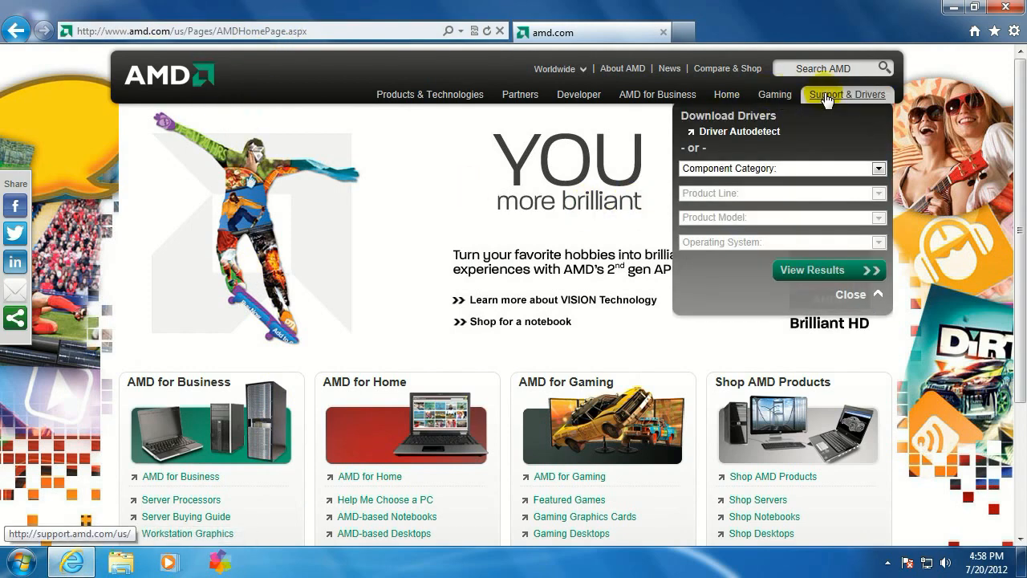
{"action": "mouse_move", "coordinate": [825, 122]}
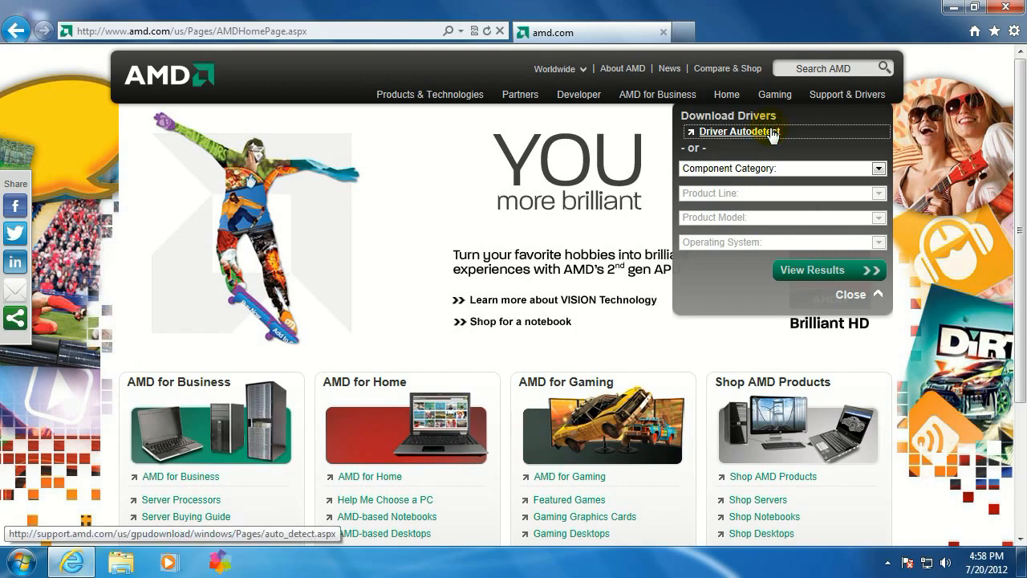
{"action": "left_click", "coordinate": [737, 132]}
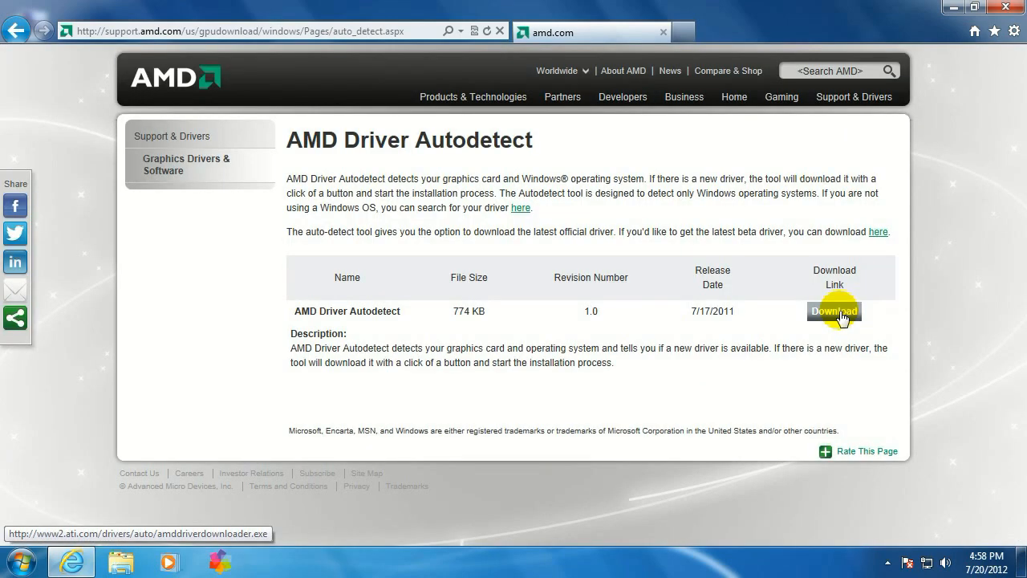
{"action": "left_click", "coordinate": [835, 311]}
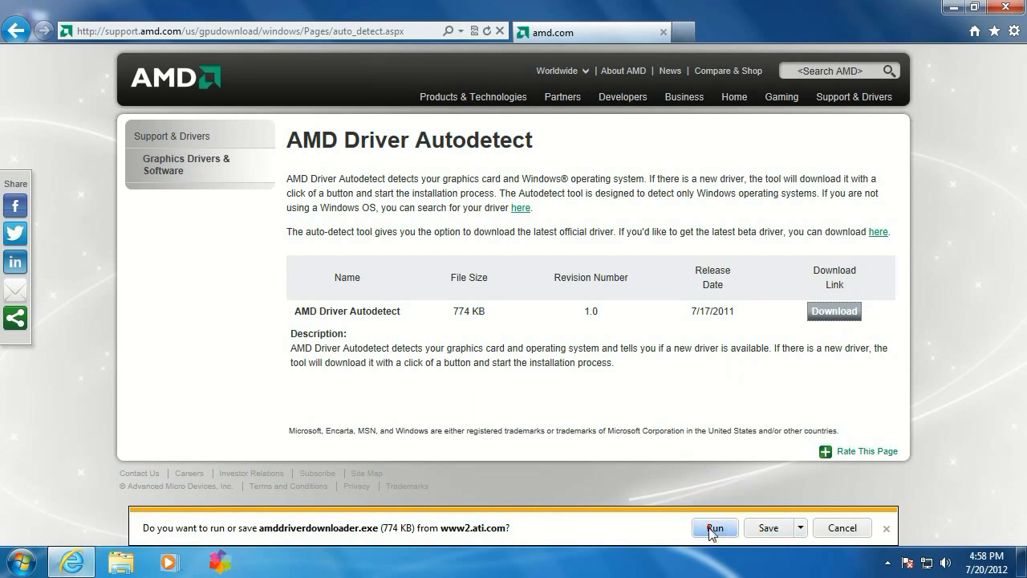
Run amddriverdownloader.exe and download the recommended Radeon HD 4xxx Windows 7 32-bit driver.
{"action": "left_click", "coordinate": [713, 526]}
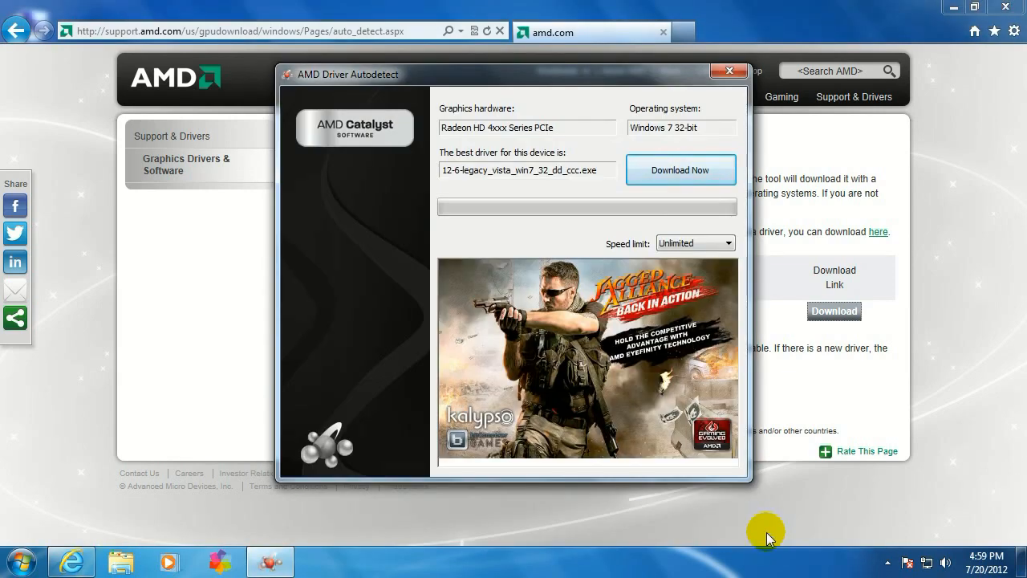
{"action": "mouse_move", "coordinate": [559, 131]}
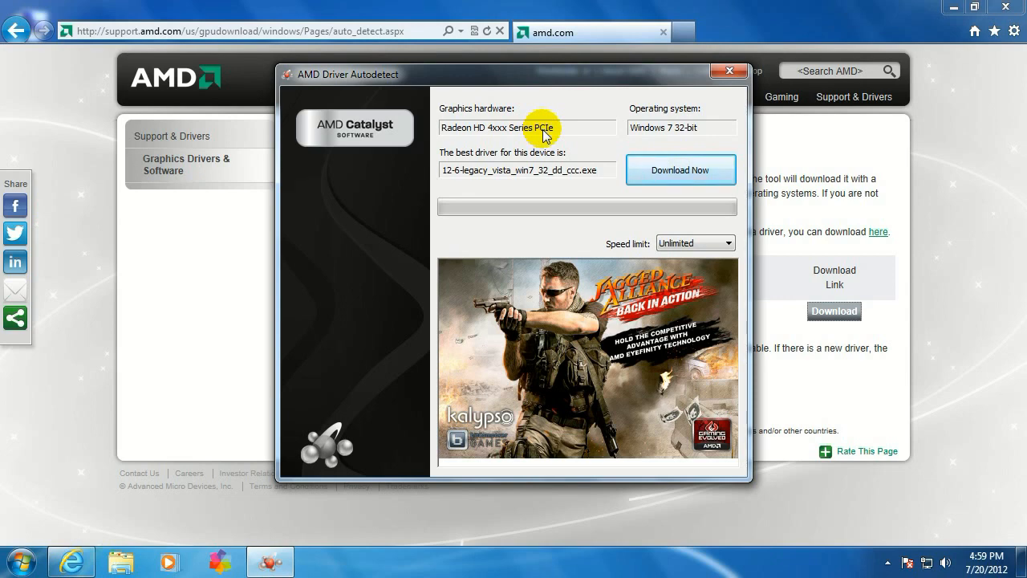
{"action": "mouse_move", "coordinate": [626, 142]}
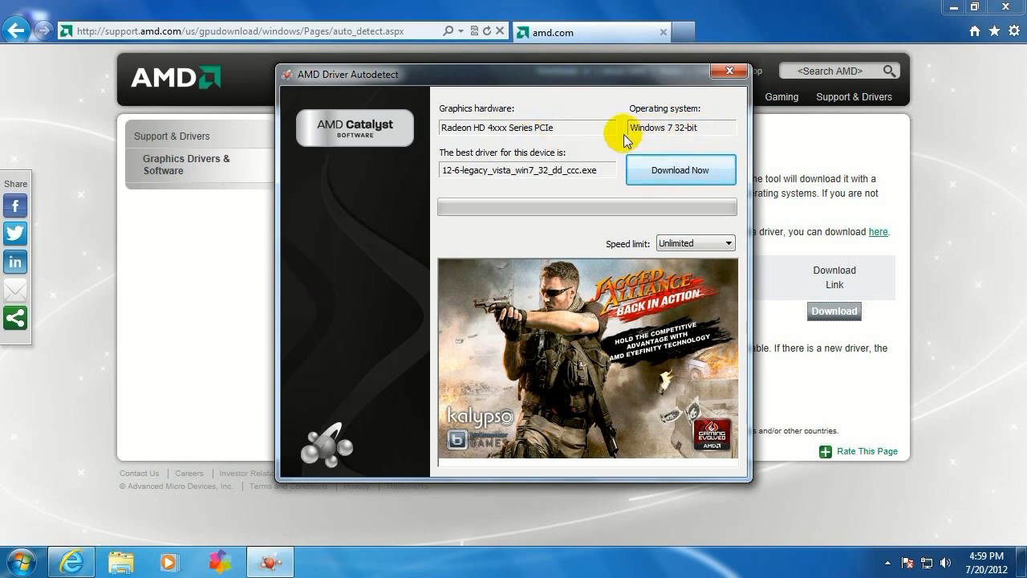
{"action": "mouse_move", "coordinate": [607, 173]}
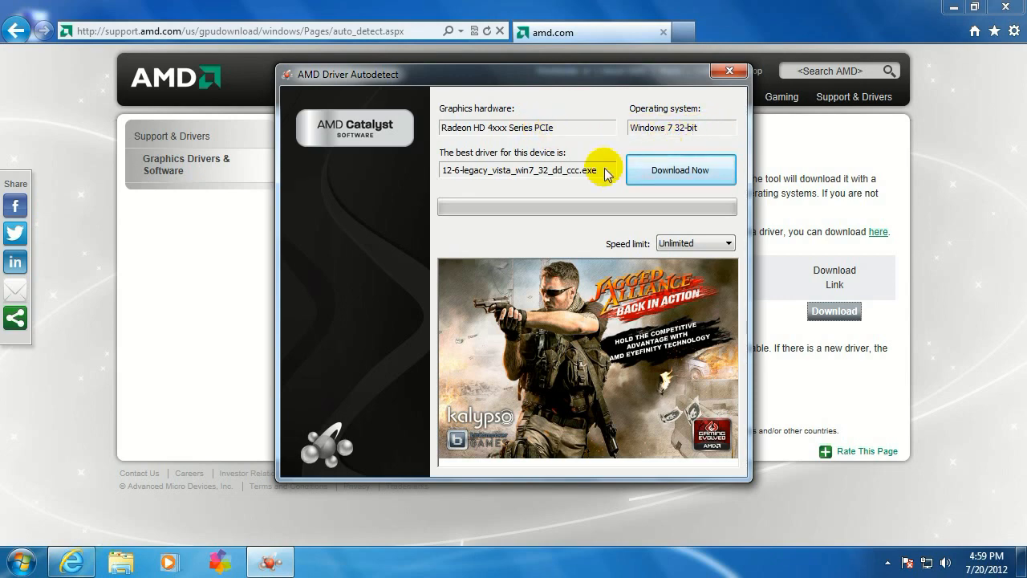
{"action": "mouse_move", "coordinate": [543, 185]}
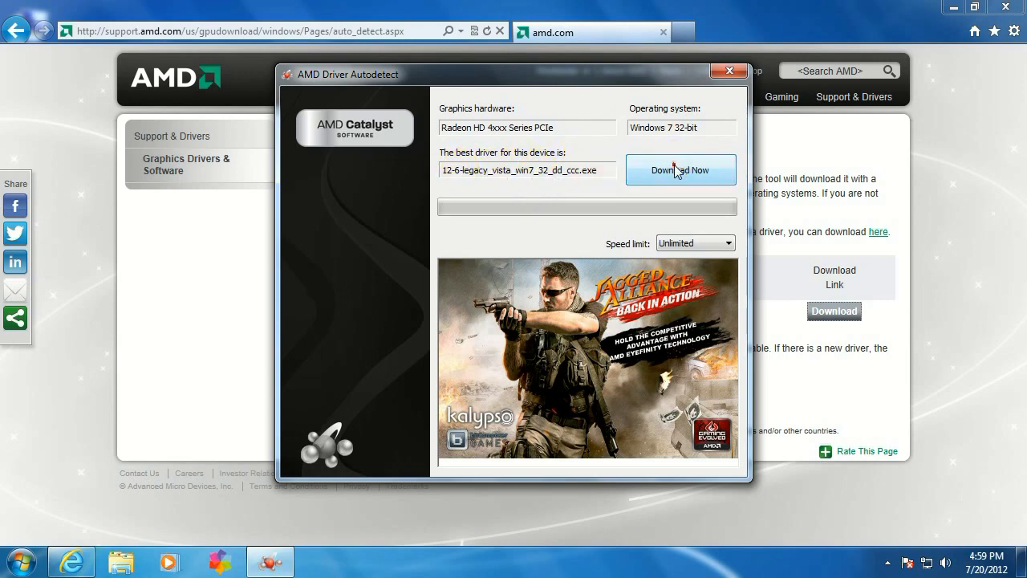
{"action": "left_click", "coordinate": [680, 170]}
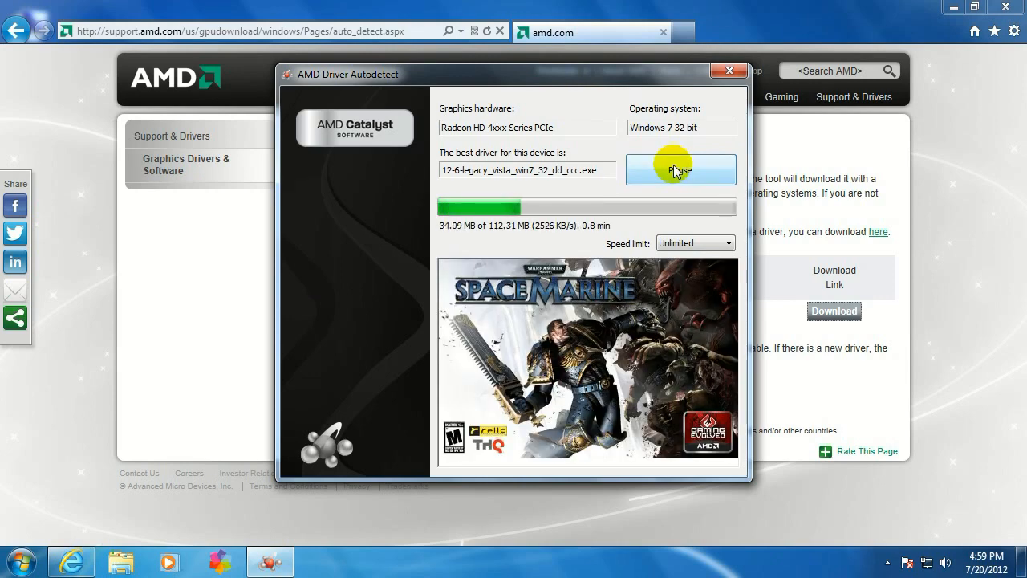
{"action": "left_click", "coordinate": [728, 71]}
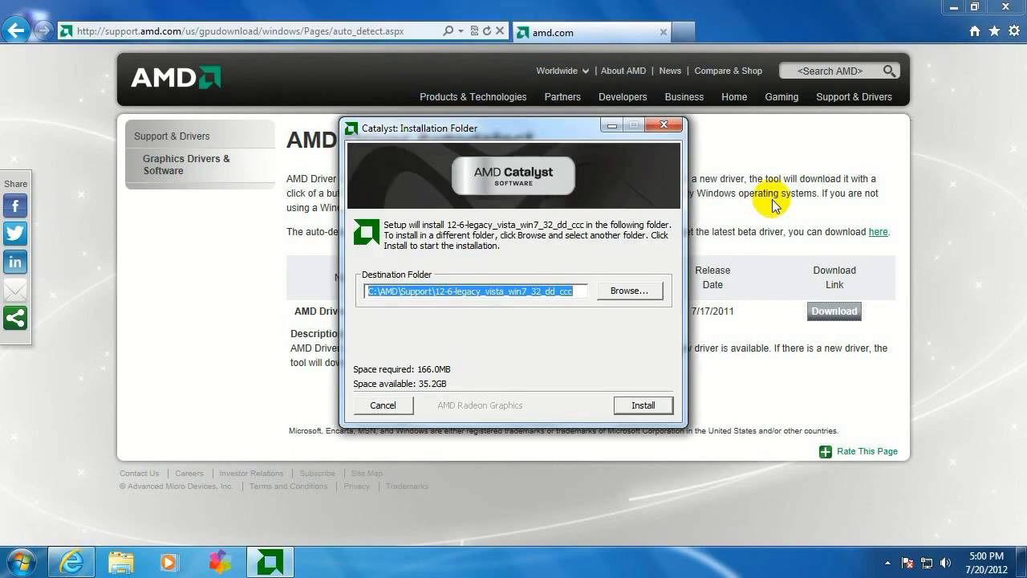
{"action": "mouse_move", "coordinate": [662, 249]}
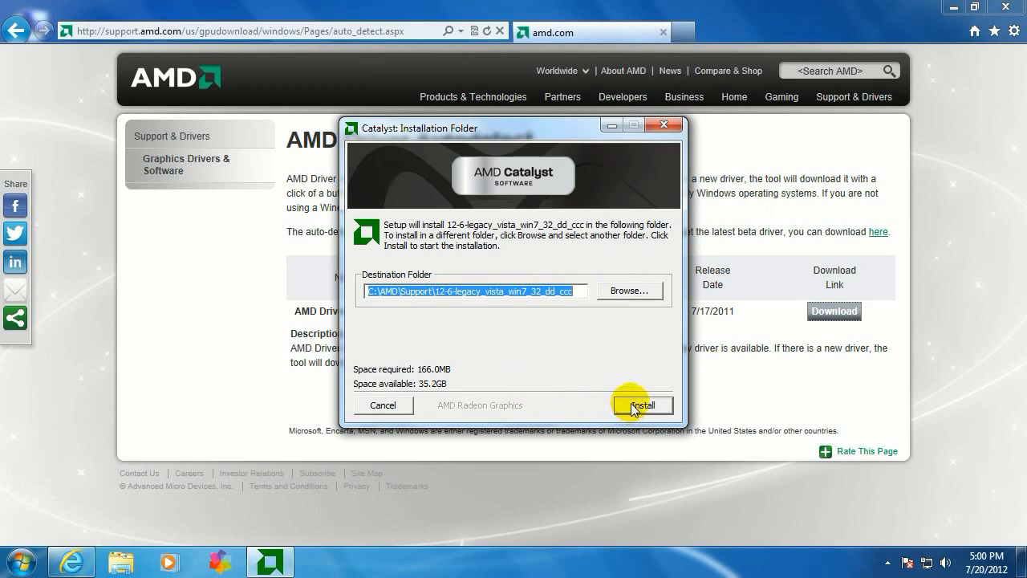
Extract the Catalyst driver package to the default installation folder.
{"action": "left_click", "coordinate": [642, 404]}
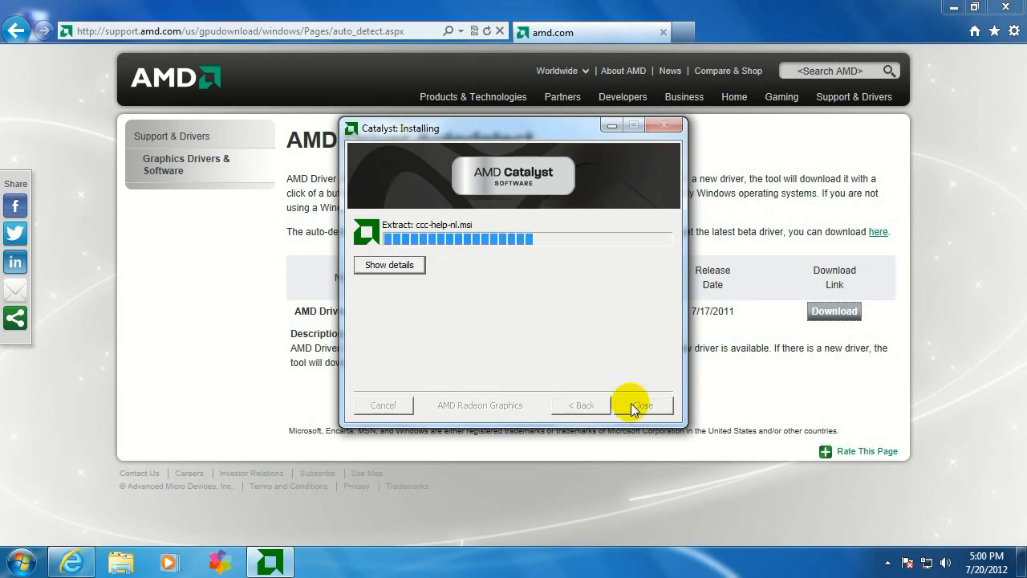
{"action": "left_click", "coordinate": [642, 405]}
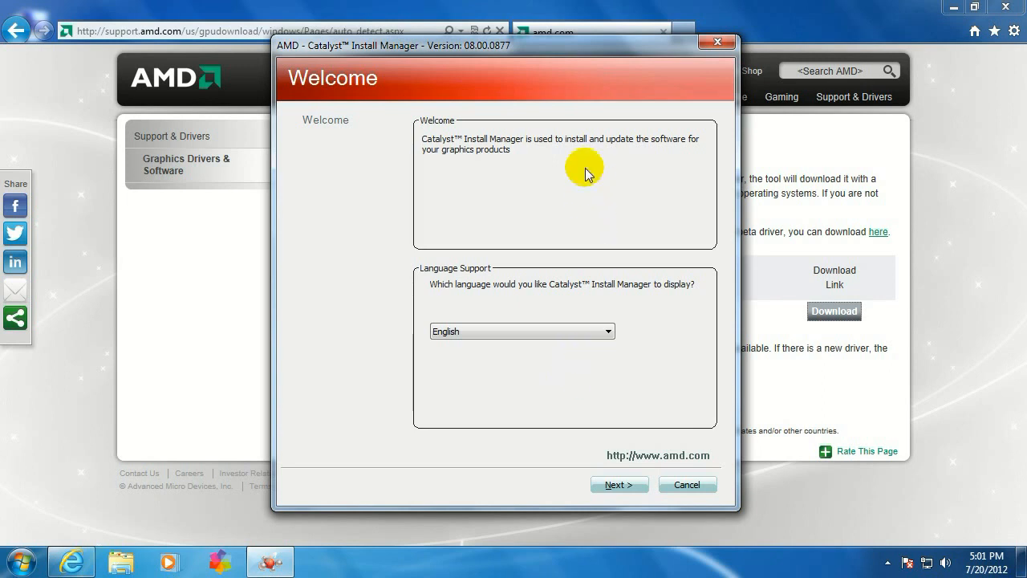
Continue in English, choose Install with the Express option, and proceed to the EULA.
{"action": "left_click", "coordinate": [521, 330]}
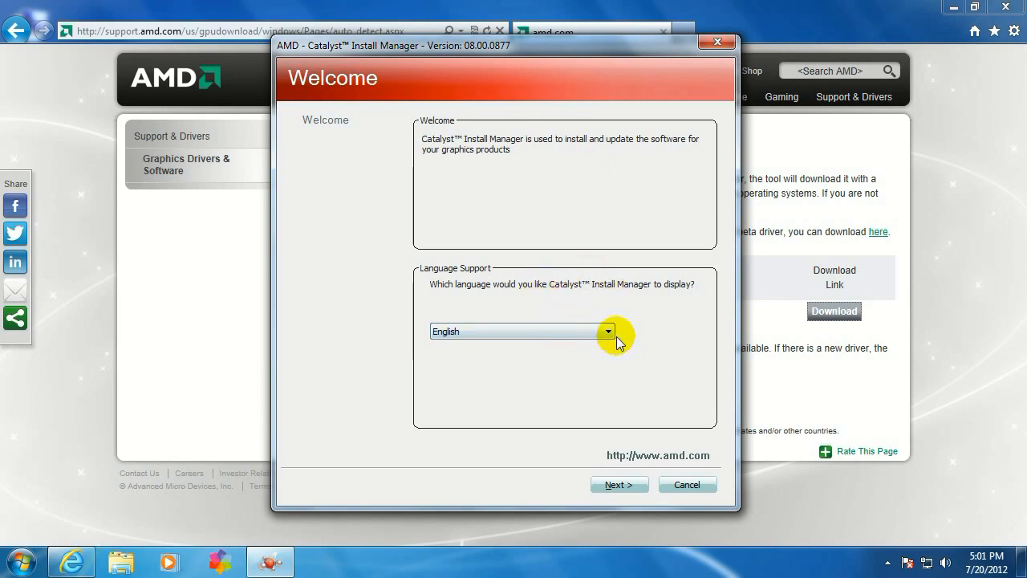
{"action": "left_click", "coordinate": [619, 484]}
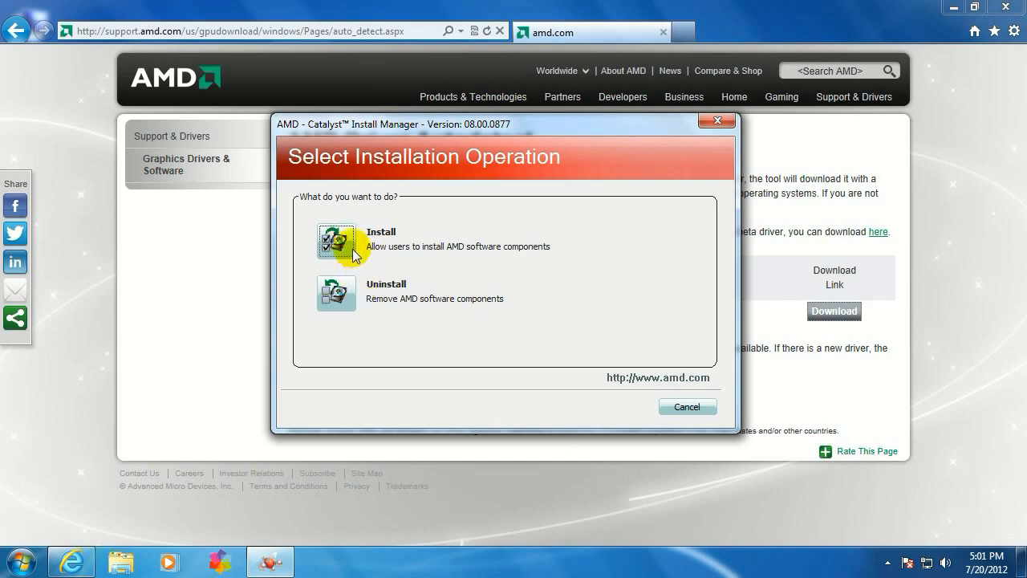
{"action": "left_click", "coordinate": [337, 243]}
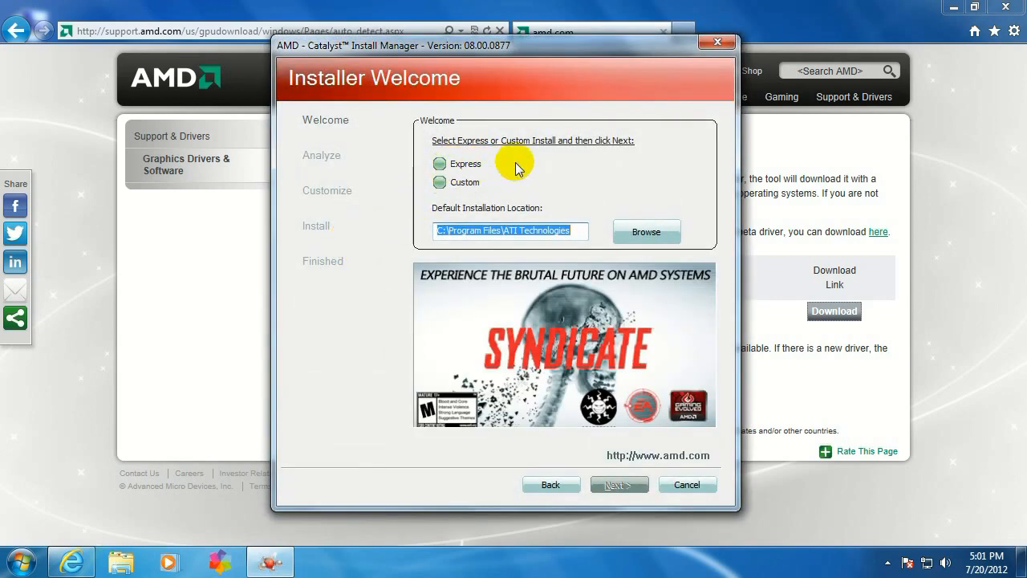
{"action": "mouse_move", "coordinate": [494, 183]}
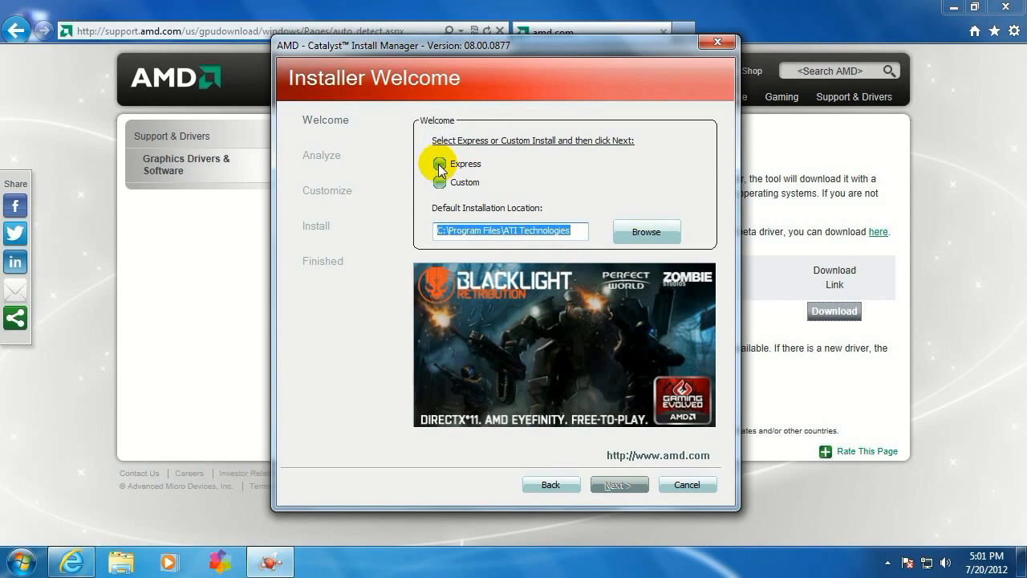
{"action": "left_click", "coordinate": [440, 164]}
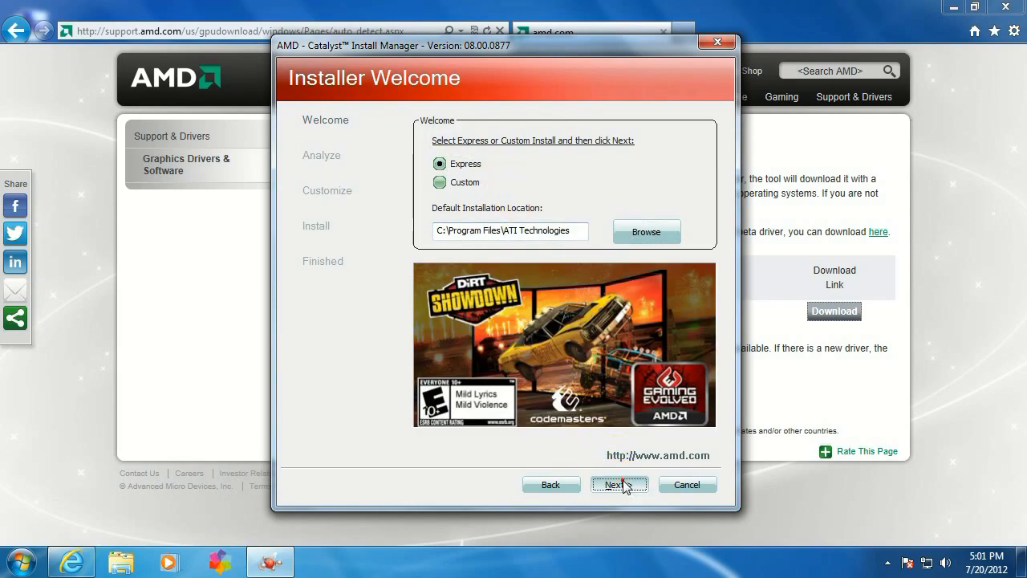
{"action": "left_click", "coordinate": [620, 484]}
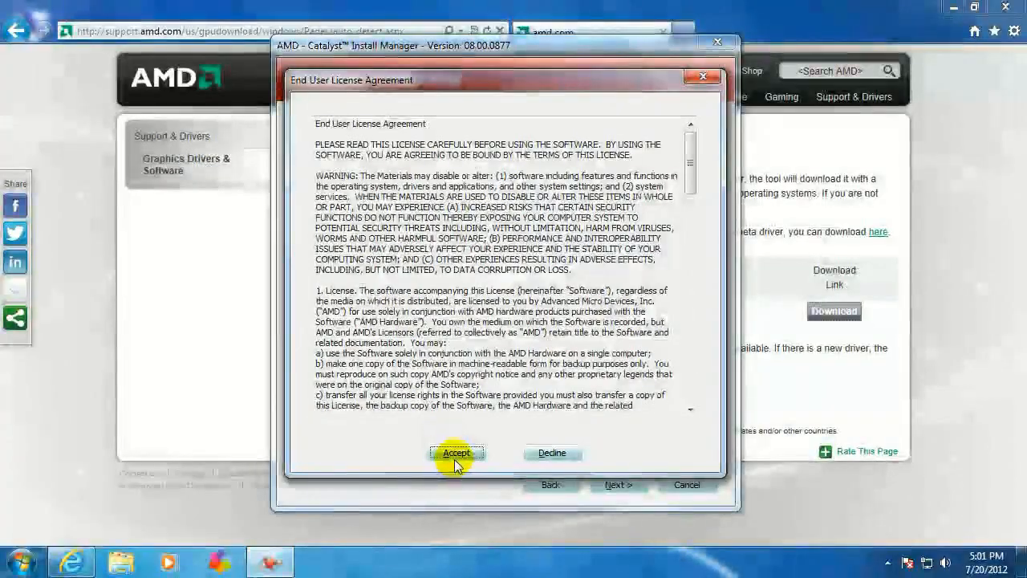
Accept the license, let the components install, and finish the installer.
{"action": "left_click", "coordinate": [456, 452]}
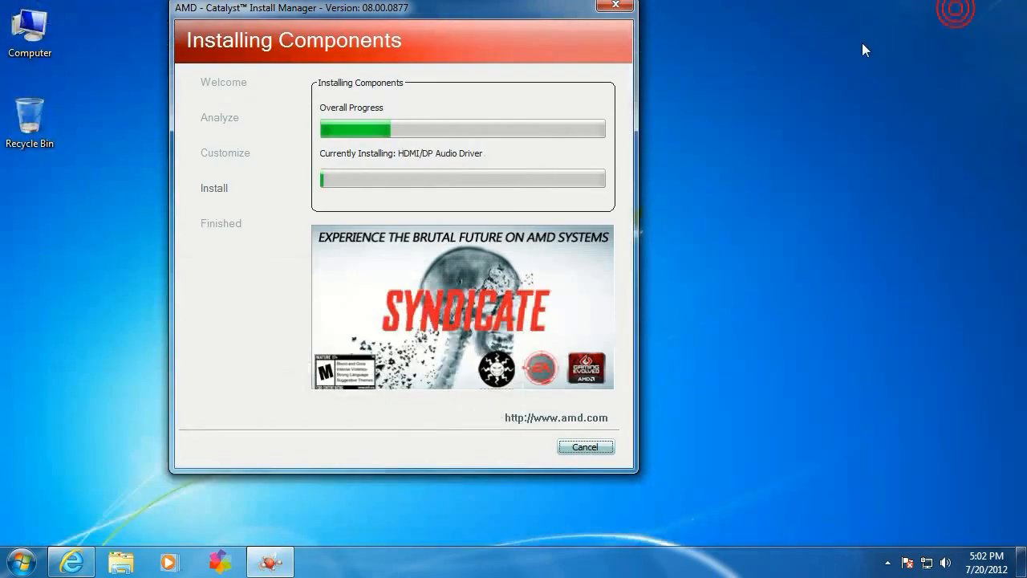
{"action": "left_click_drag", "start_coordinate": [401, 9], "coordinate": [478, 35]}
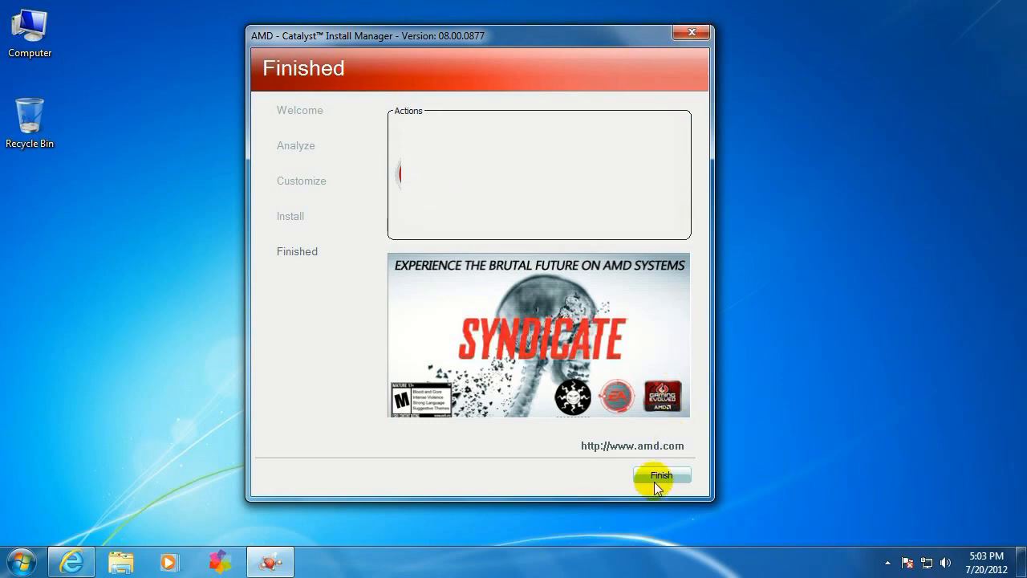
{"action": "left_click", "coordinate": [661, 475]}
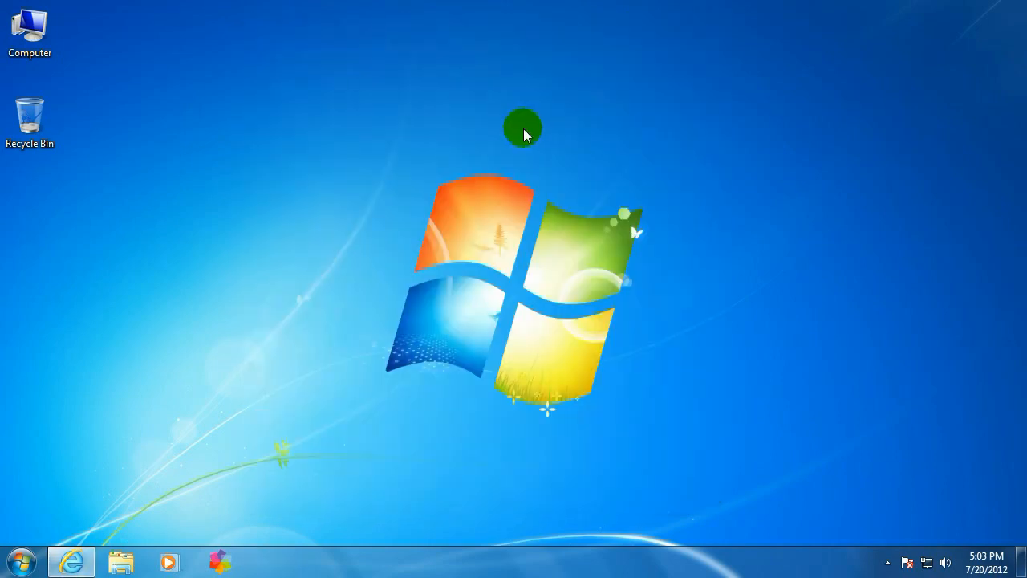